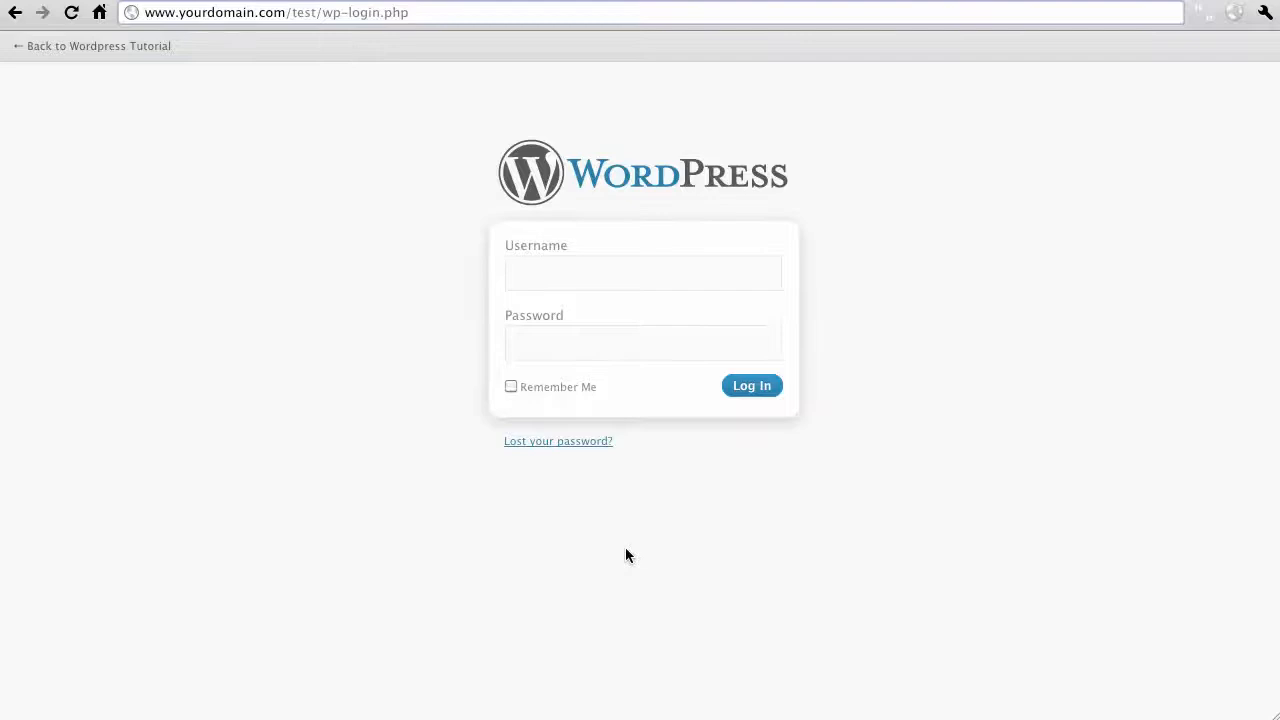
Log in to the WordPress admin as user 'test' with its password
click(276, 12)
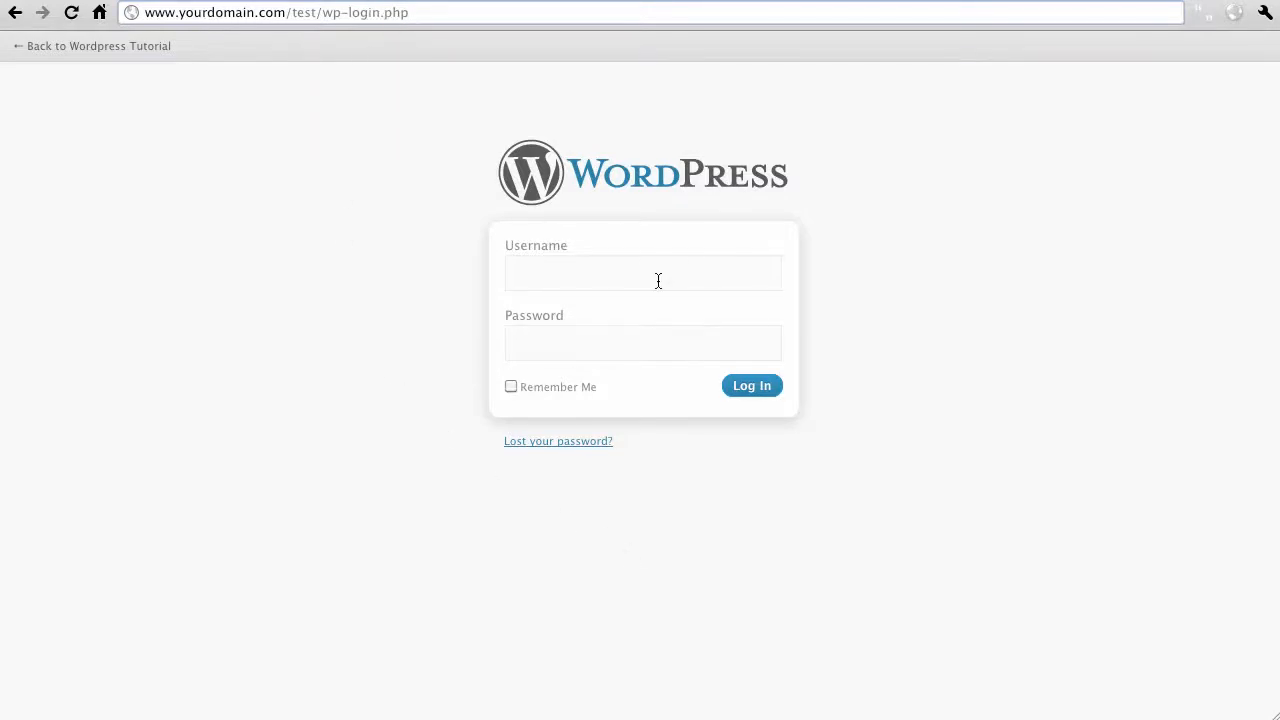
text(test)
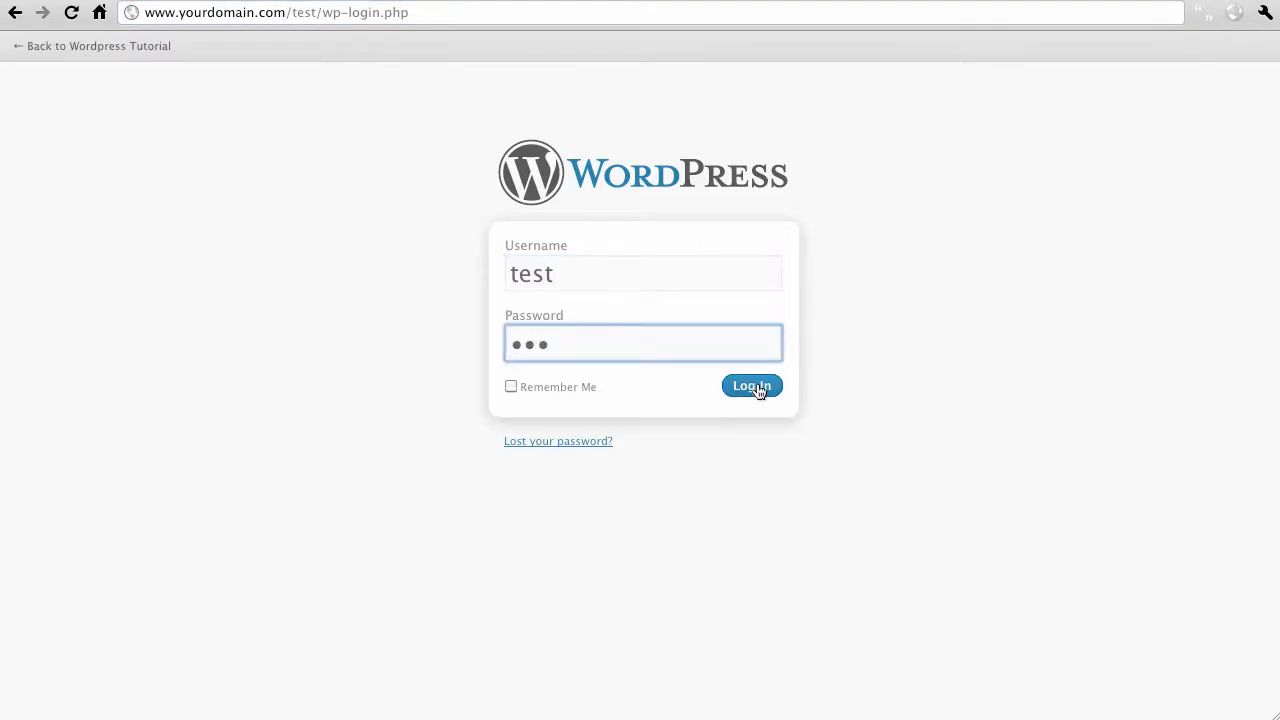
click(752, 386)
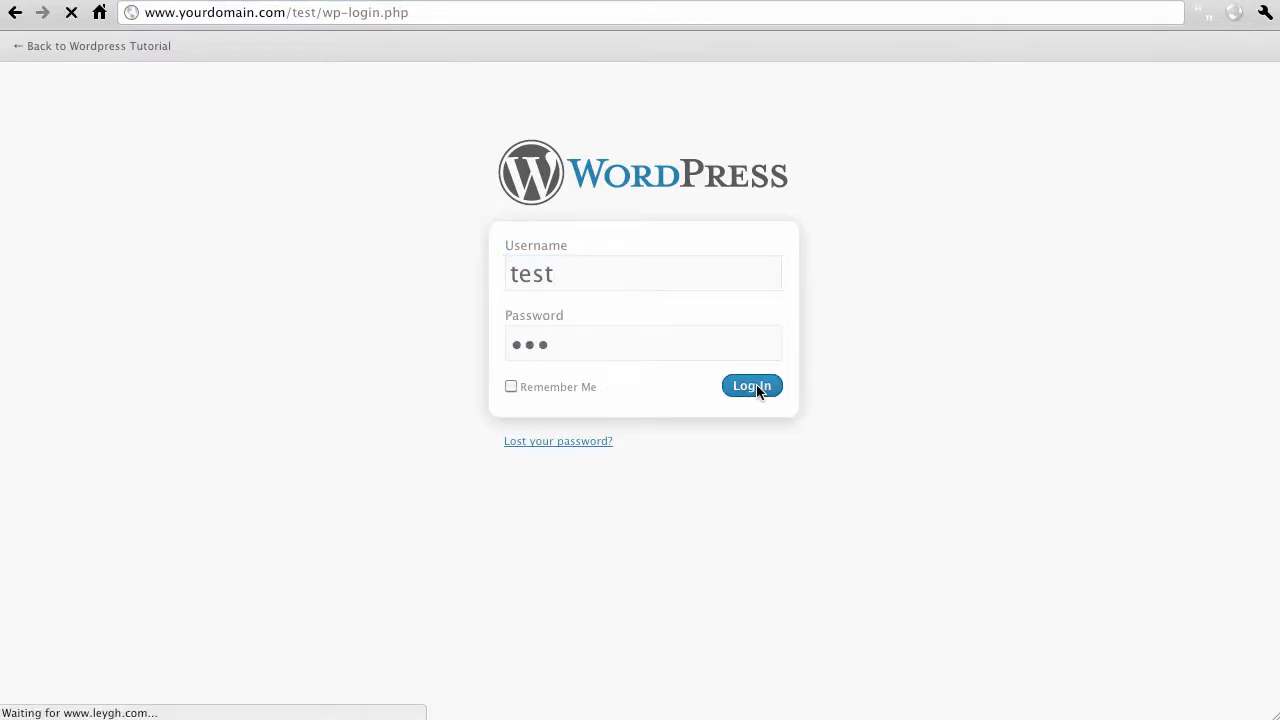
Go to Appearance > Themes and show the Install Themes listing
click(752, 386)
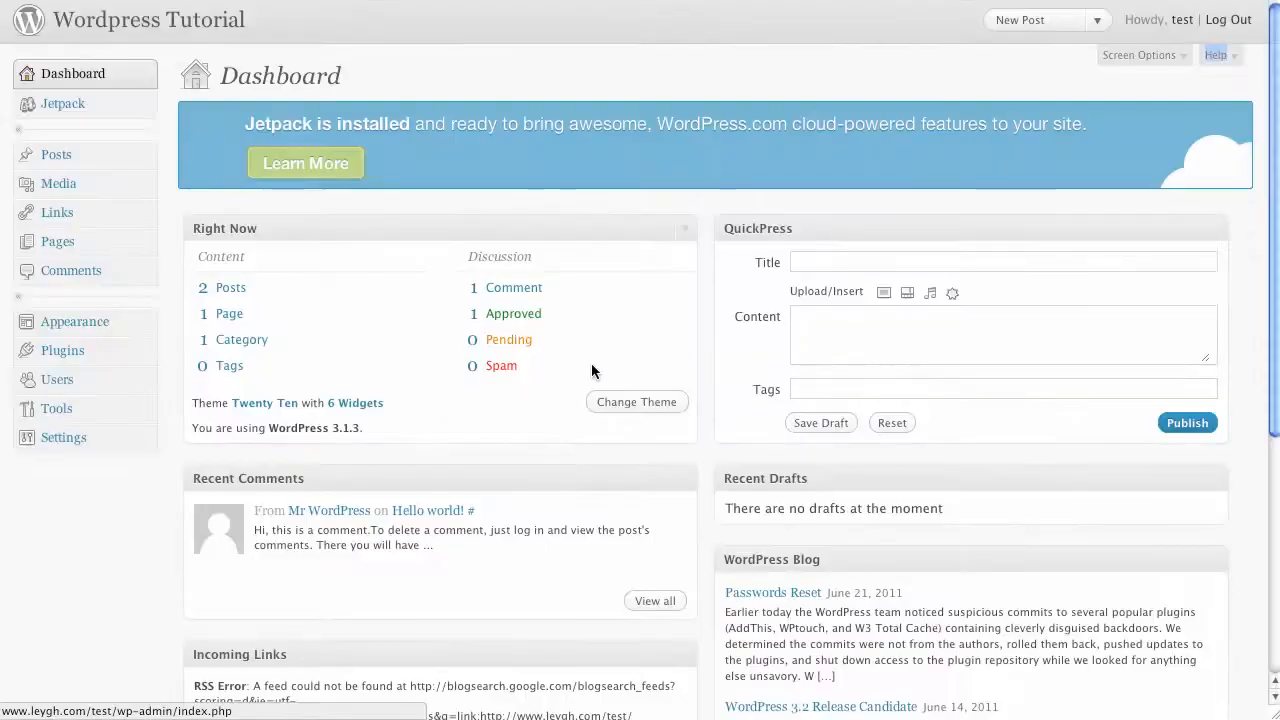
click(76, 320)
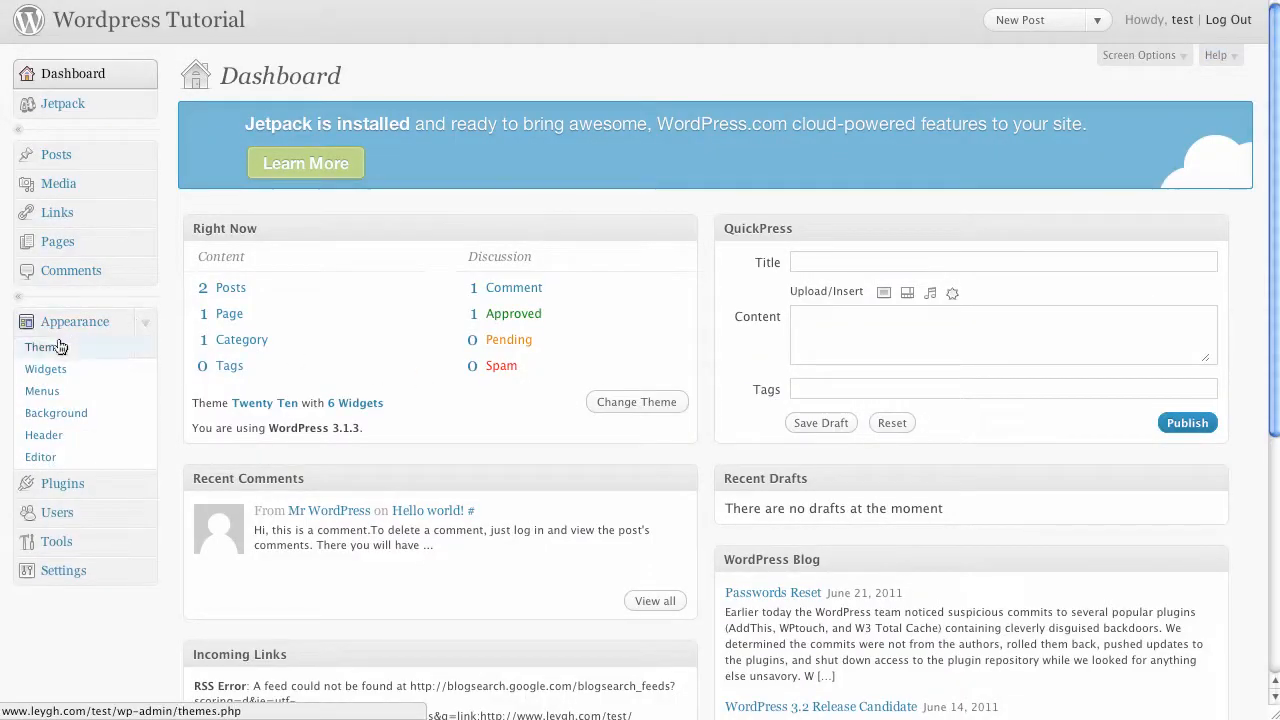
click(44, 346)
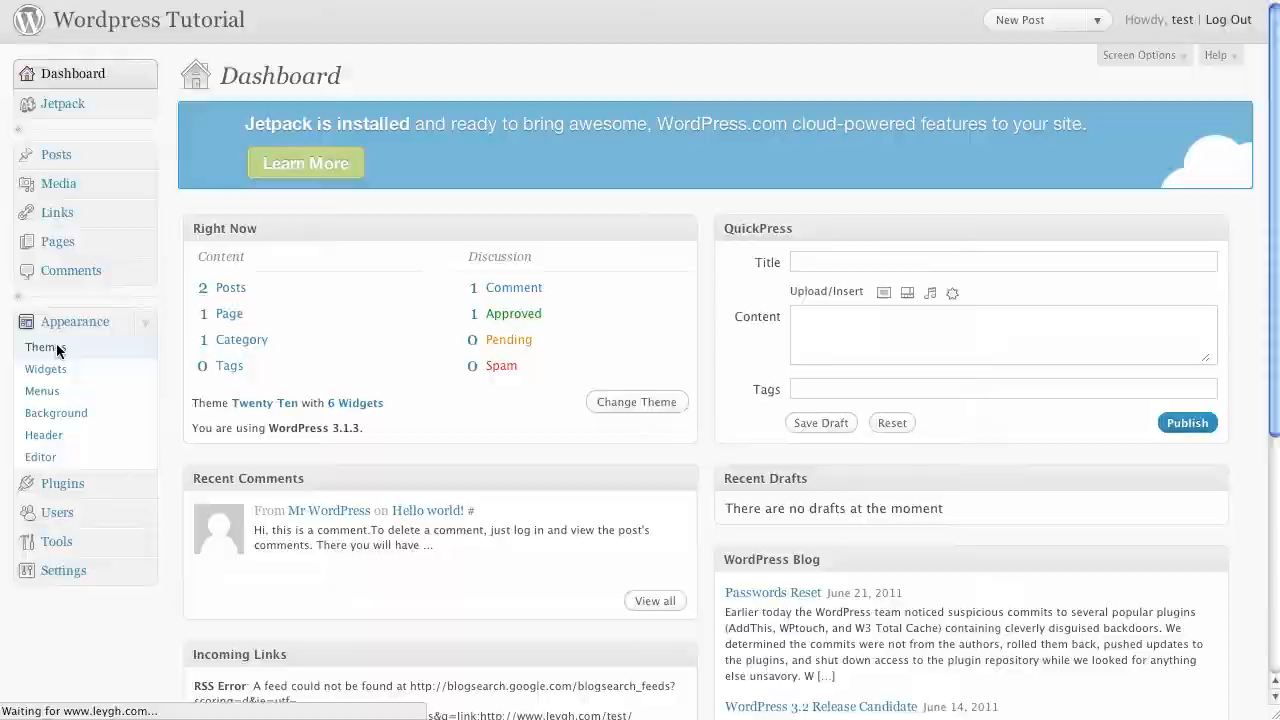
click(44, 346)
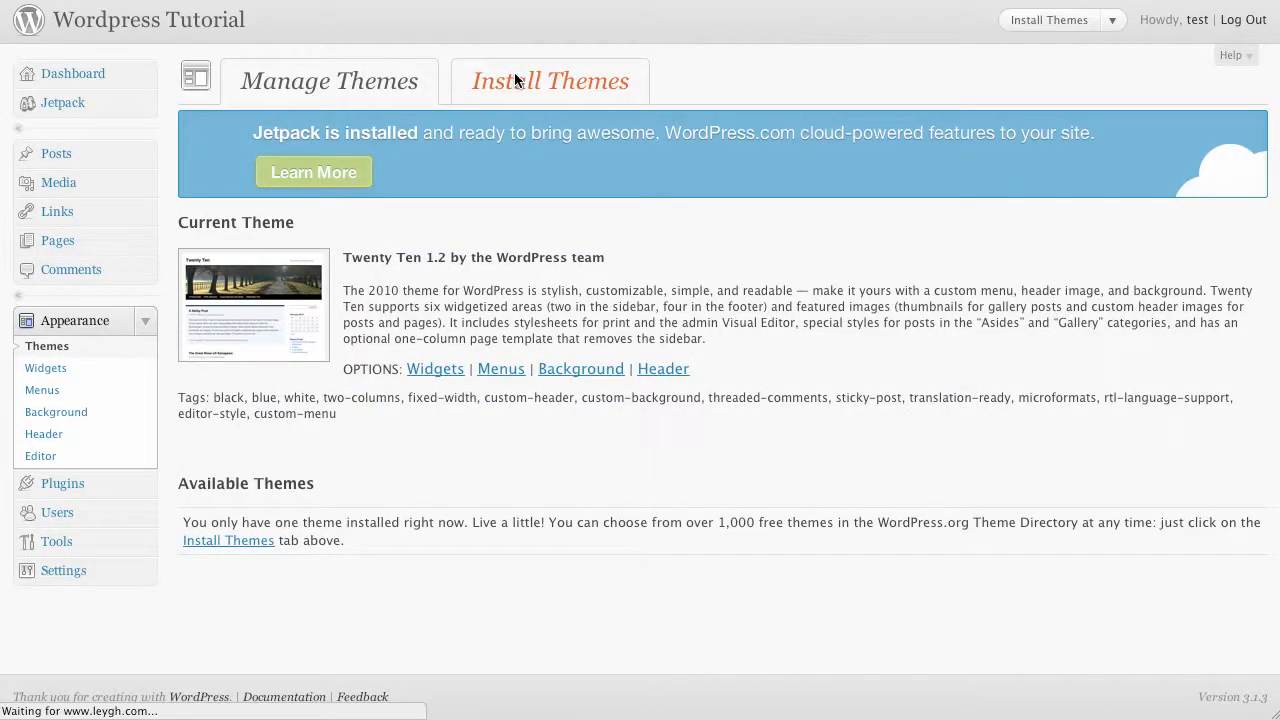
click(548, 80)
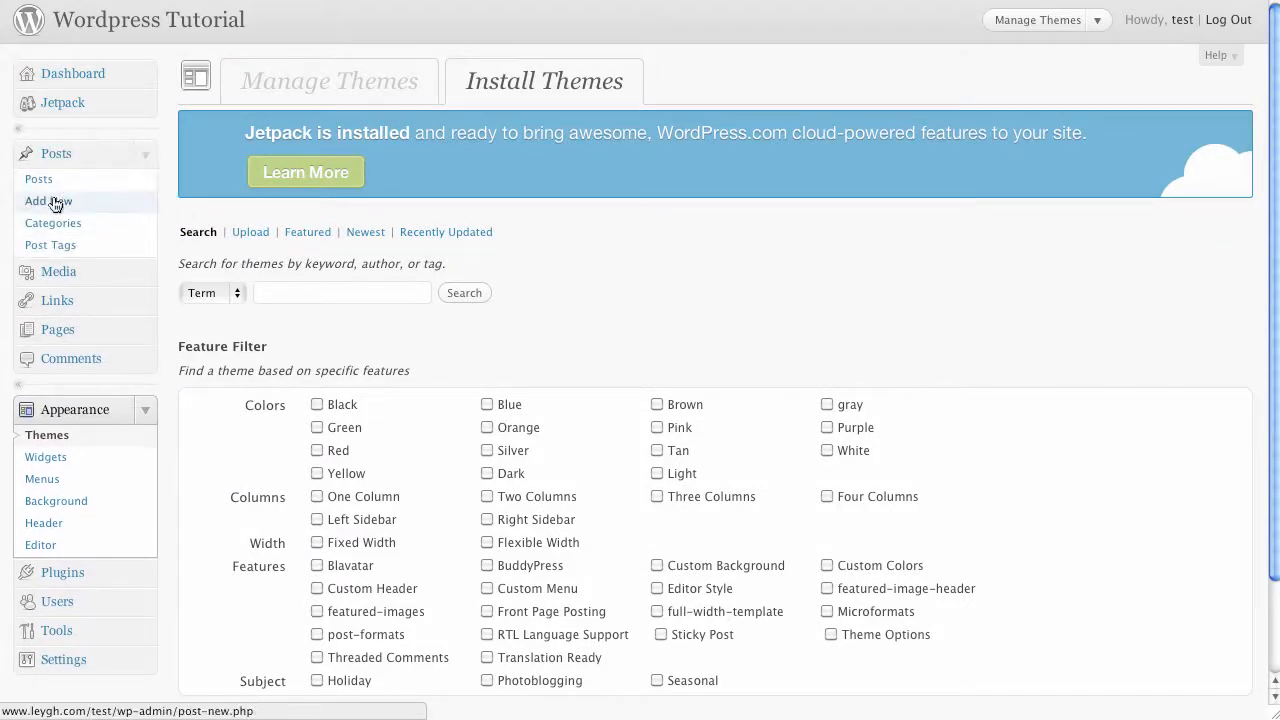
Create a new post with title 'title' and body 'content', autosaved as draft
click(48, 200)
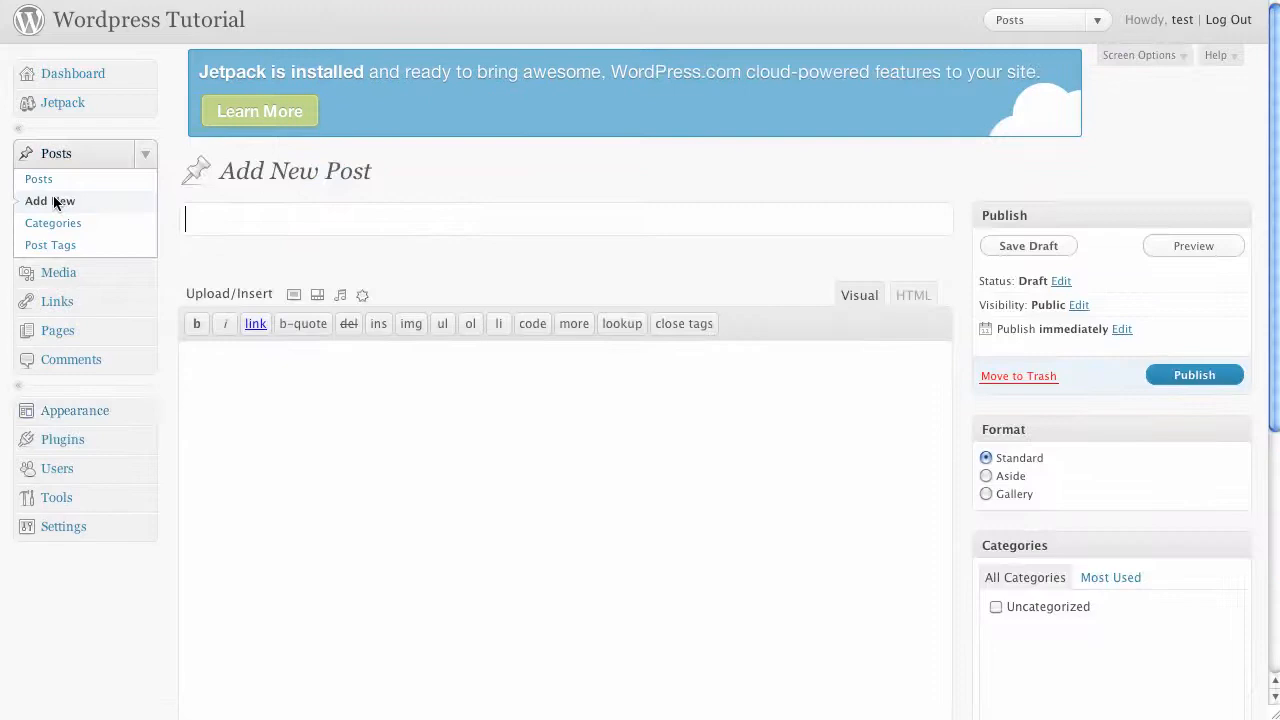
text(tit)
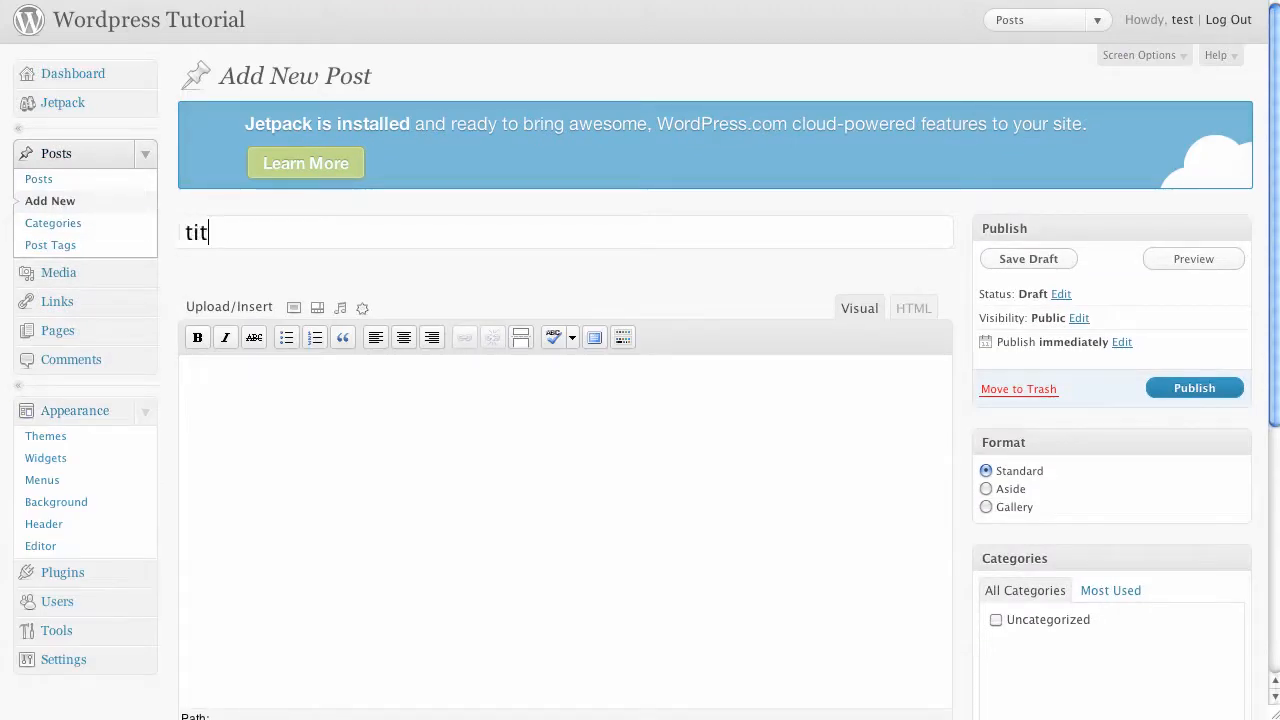
text(le)
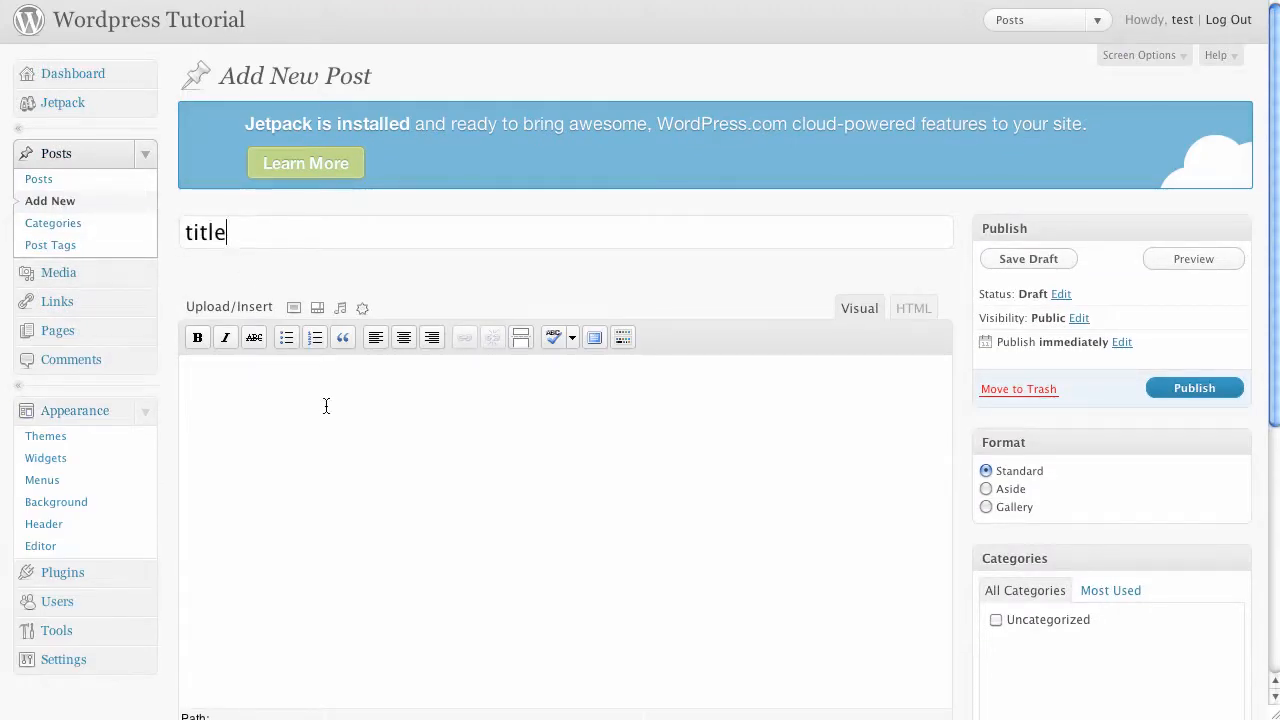
text(content)
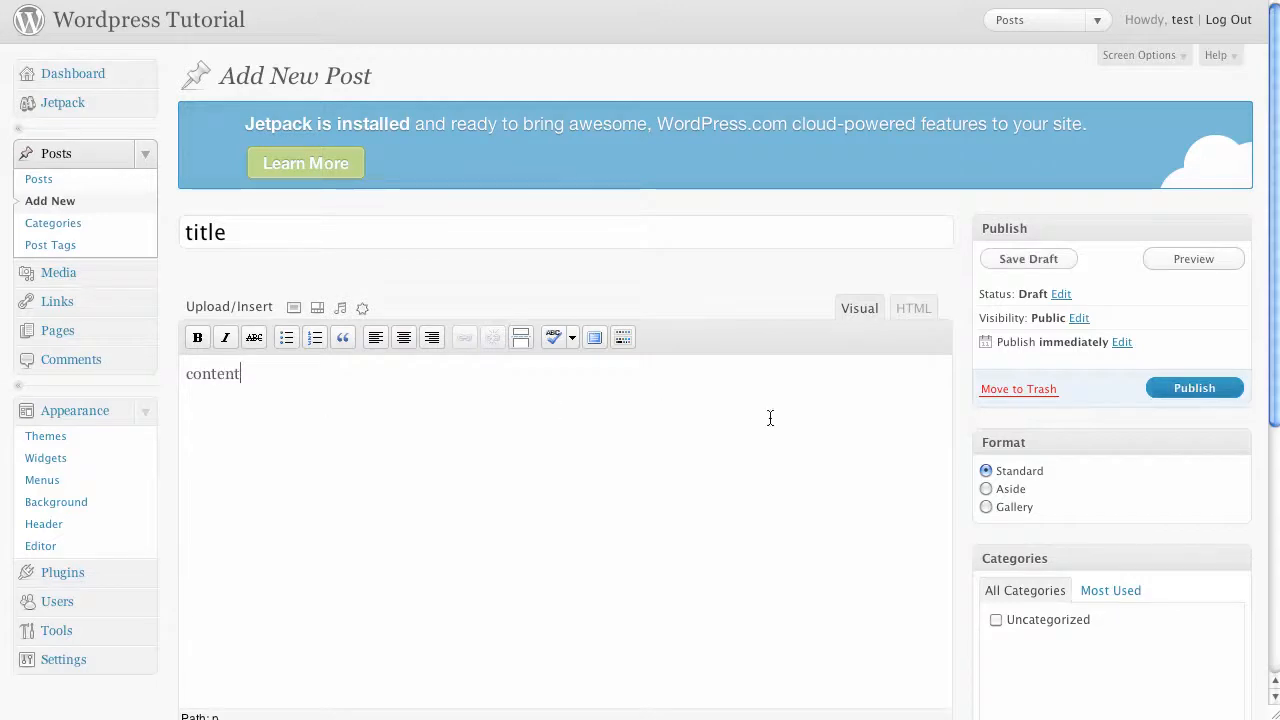
scroll(down, 3)
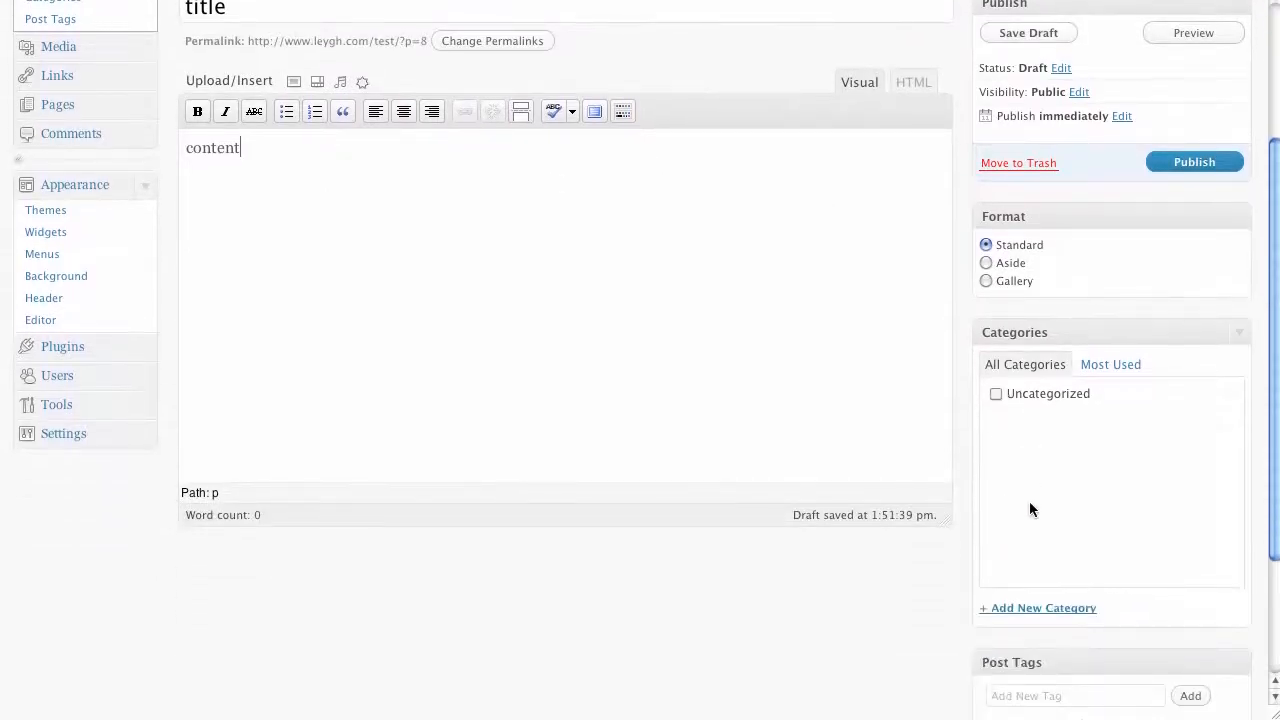
click(1044, 608)
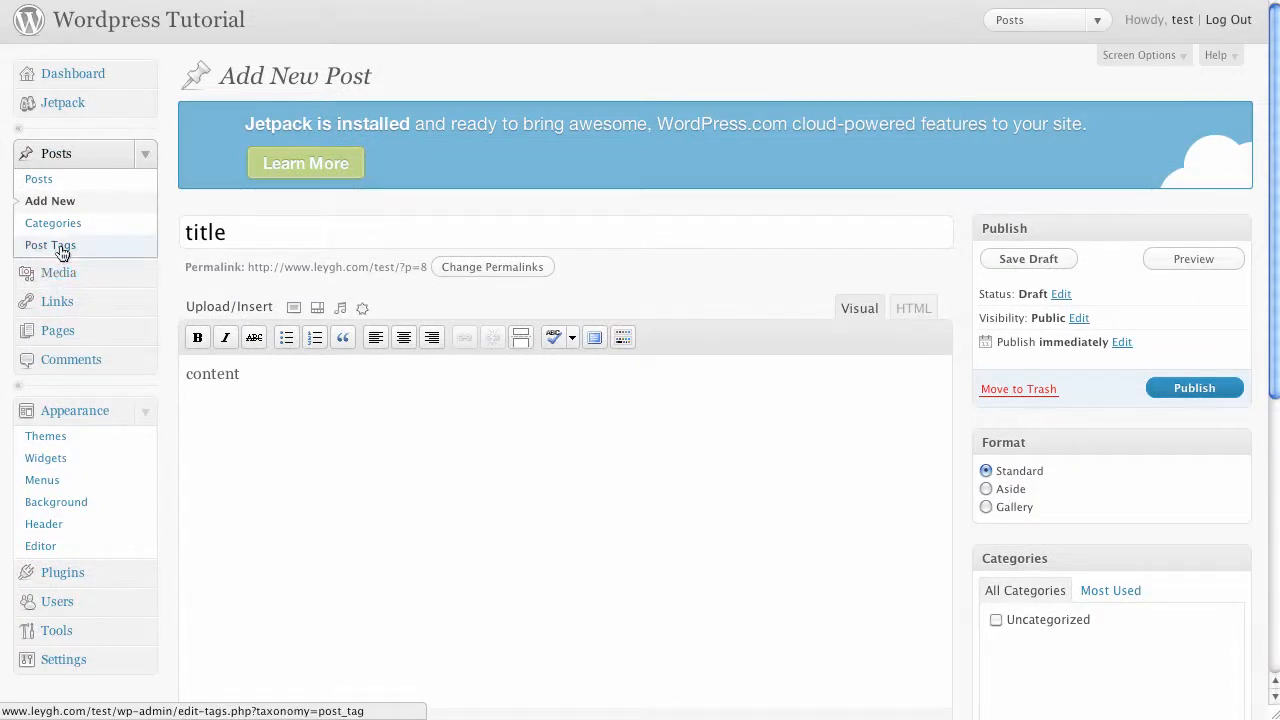
Publish the post 'title' and expand the Pages menu
click(1194, 388)
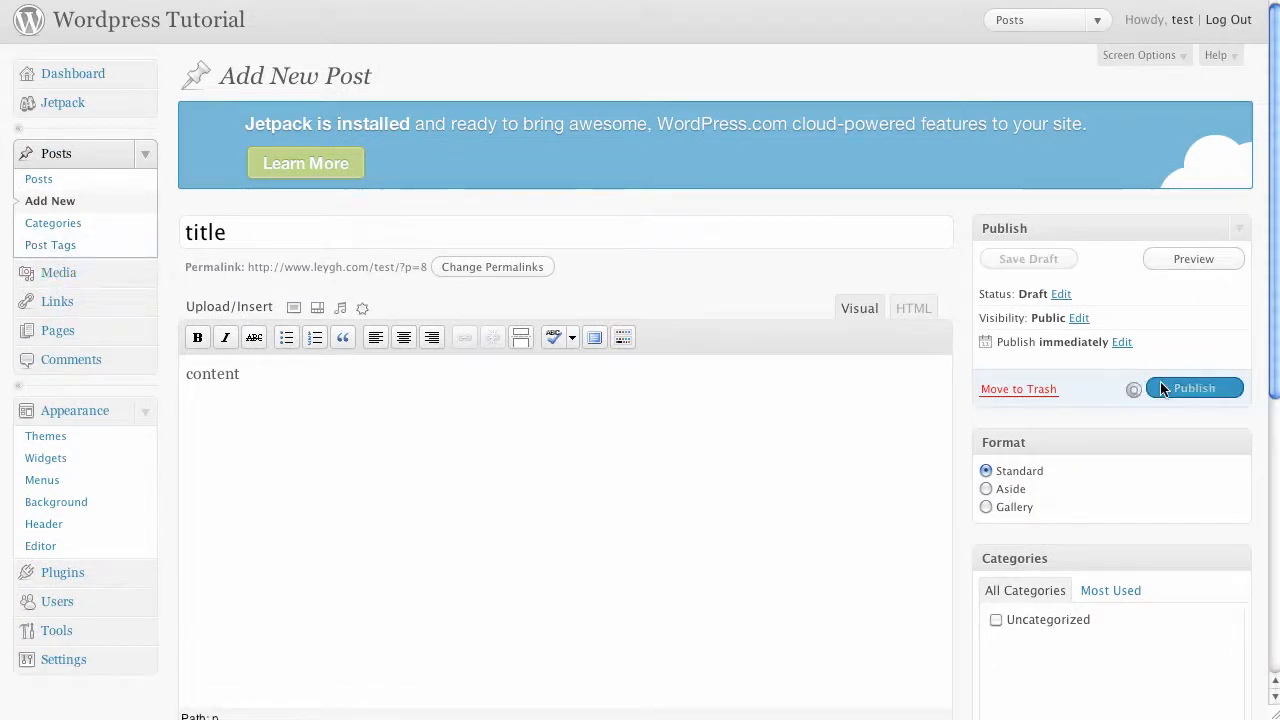
click(1194, 388)
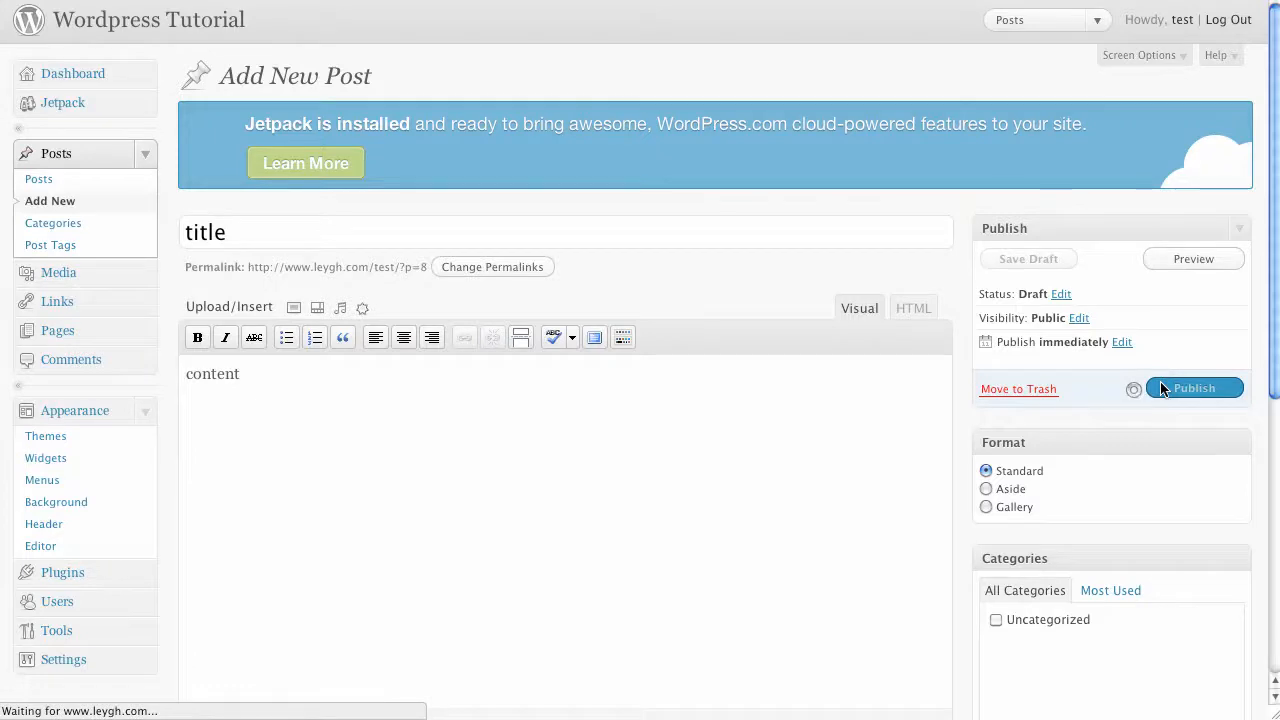
click(1192, 388)
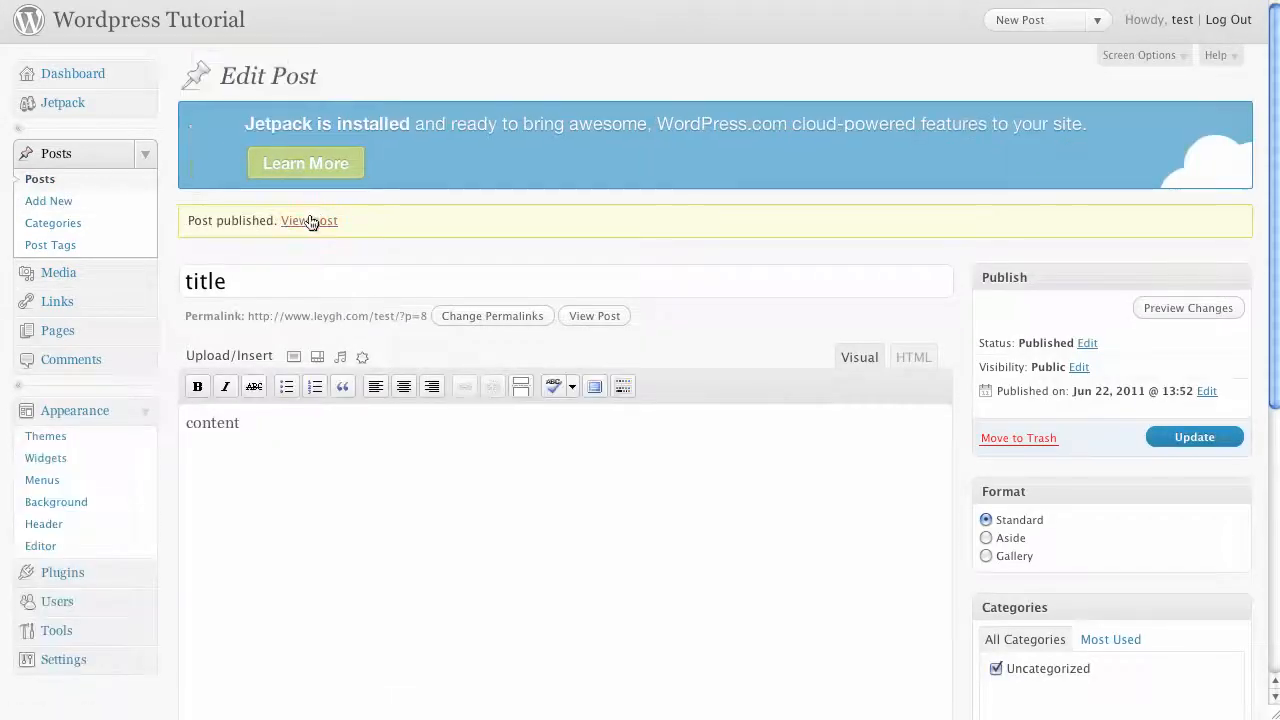
click(308, 220)
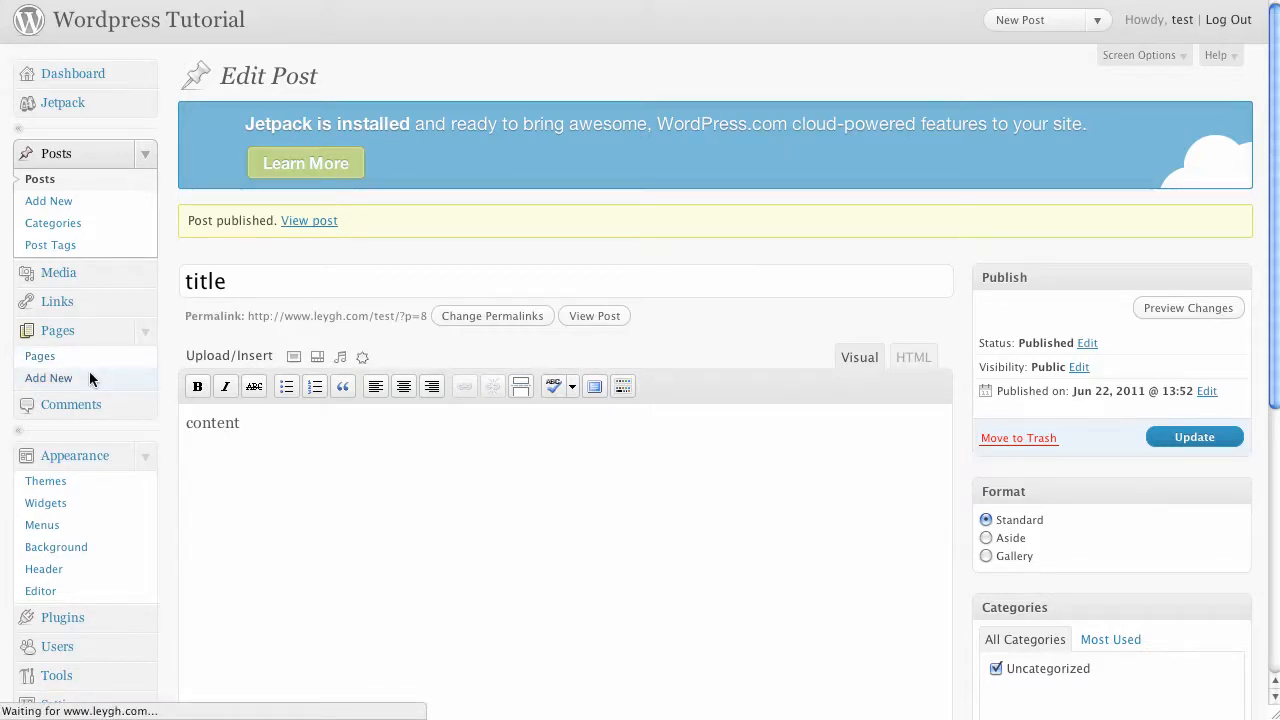
Start a blank new page via Pages > Add New
click(48, 376)
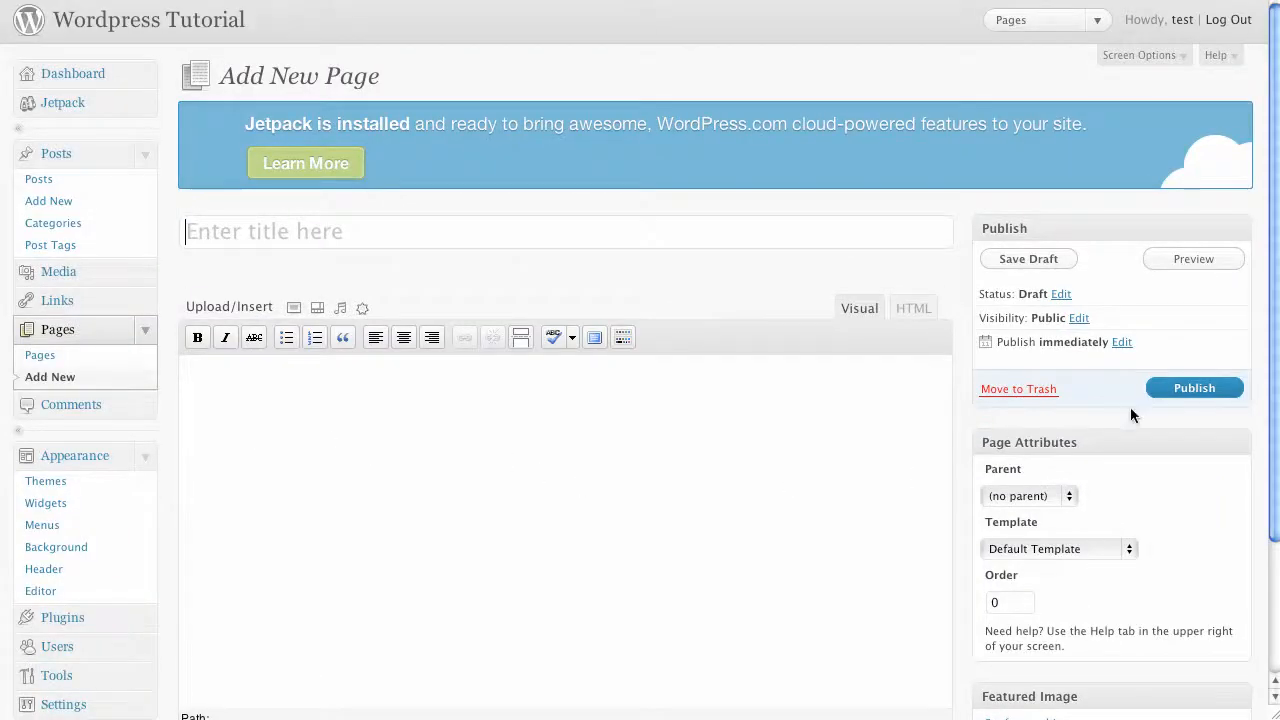
mouse_move(160, 504)
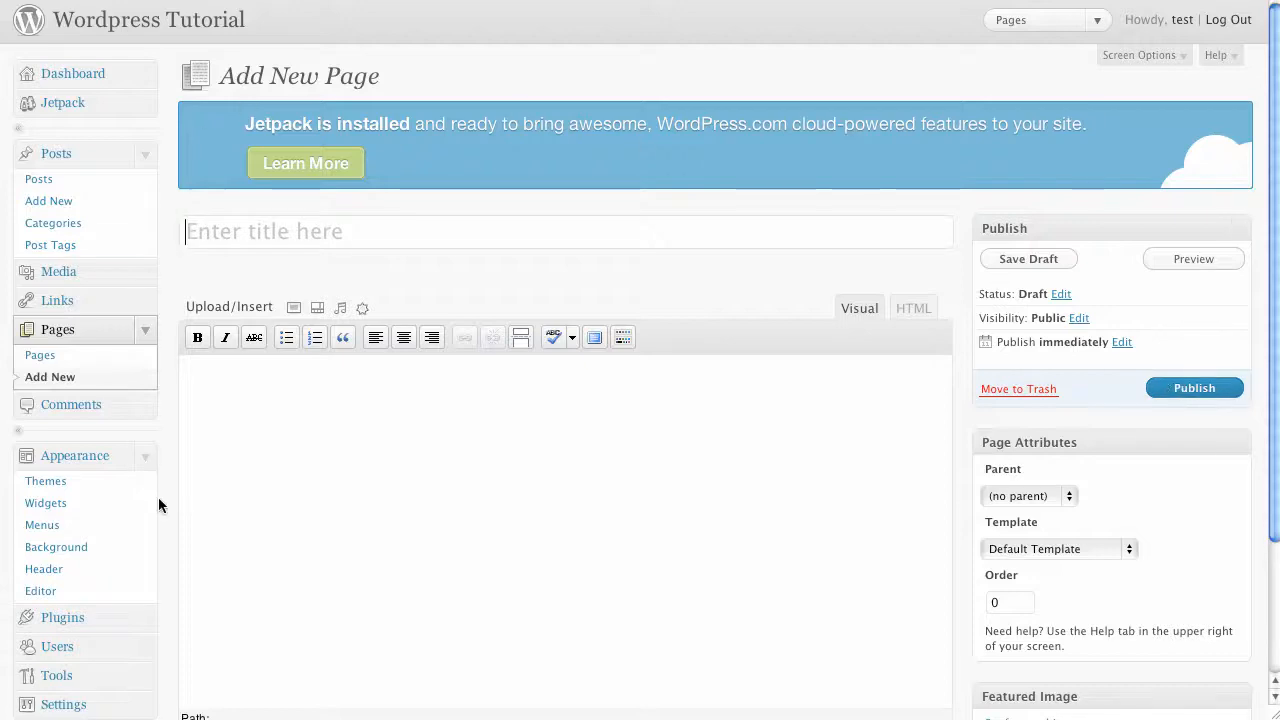
mouse_move(56, 300)
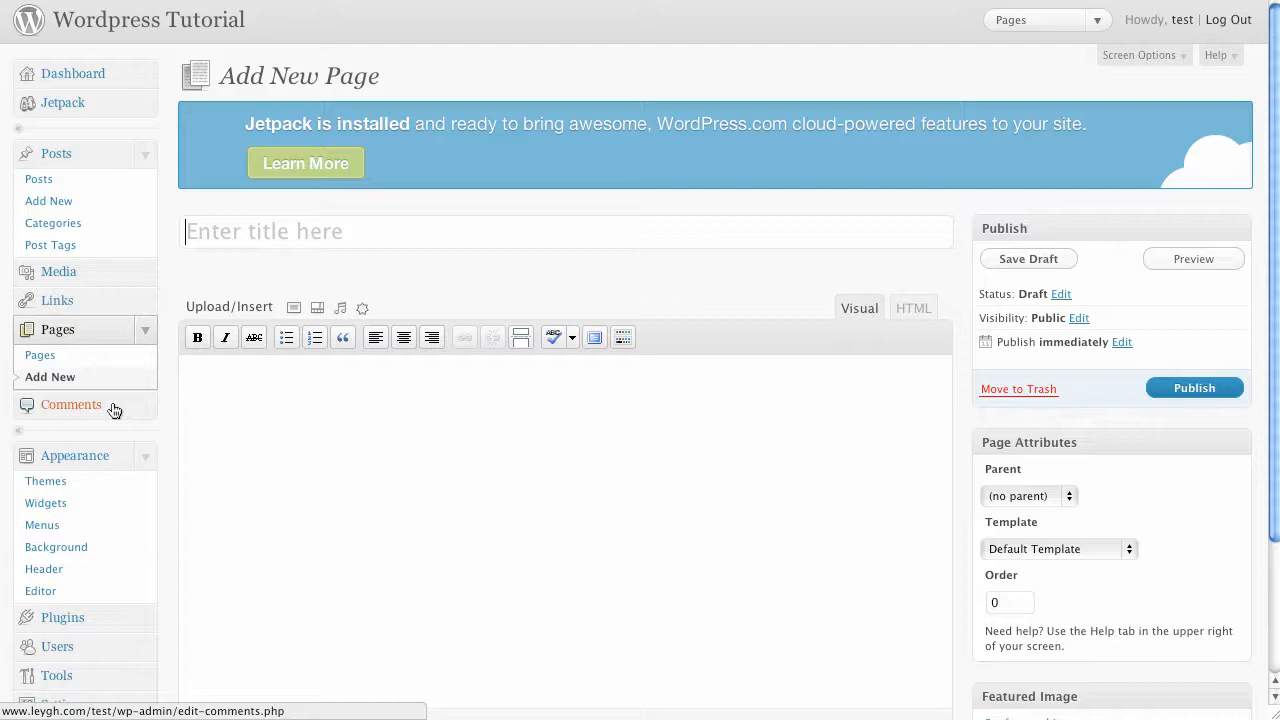
mouse_move(44, 480)
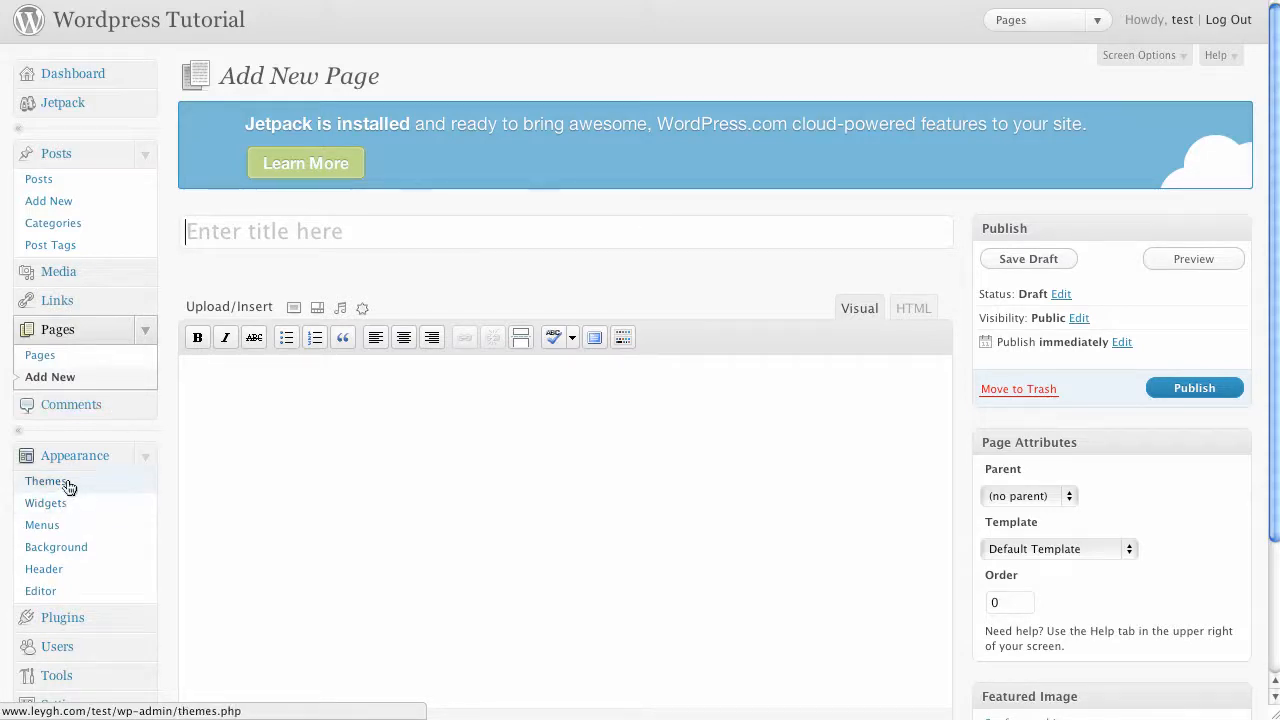